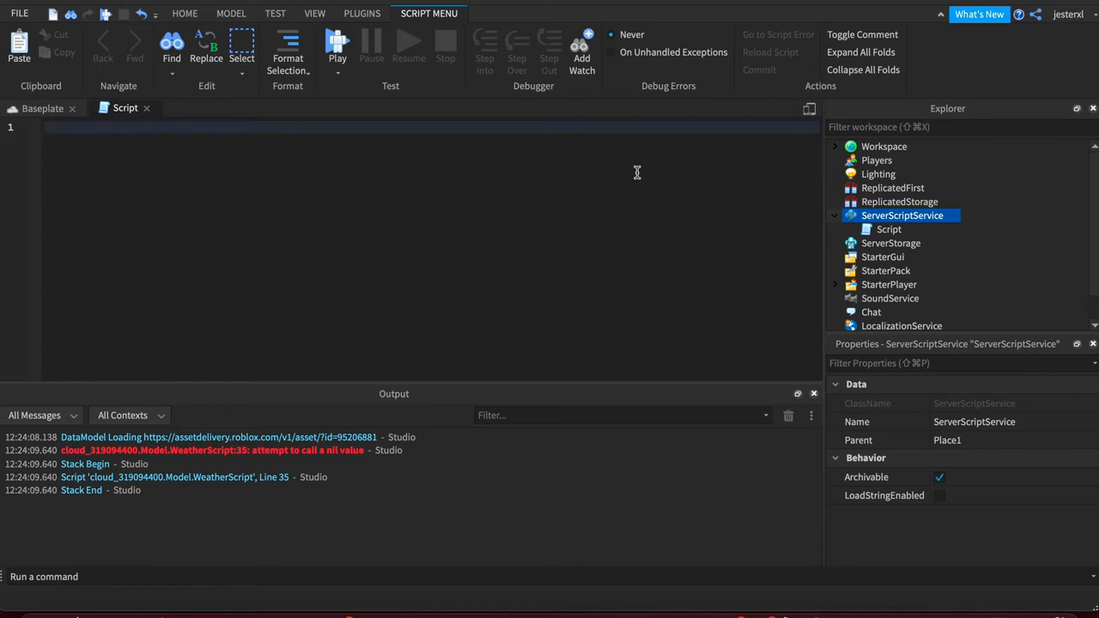
Step: Write name = "Jesse" and other = name to copy the string into other
type("name = \"\"")
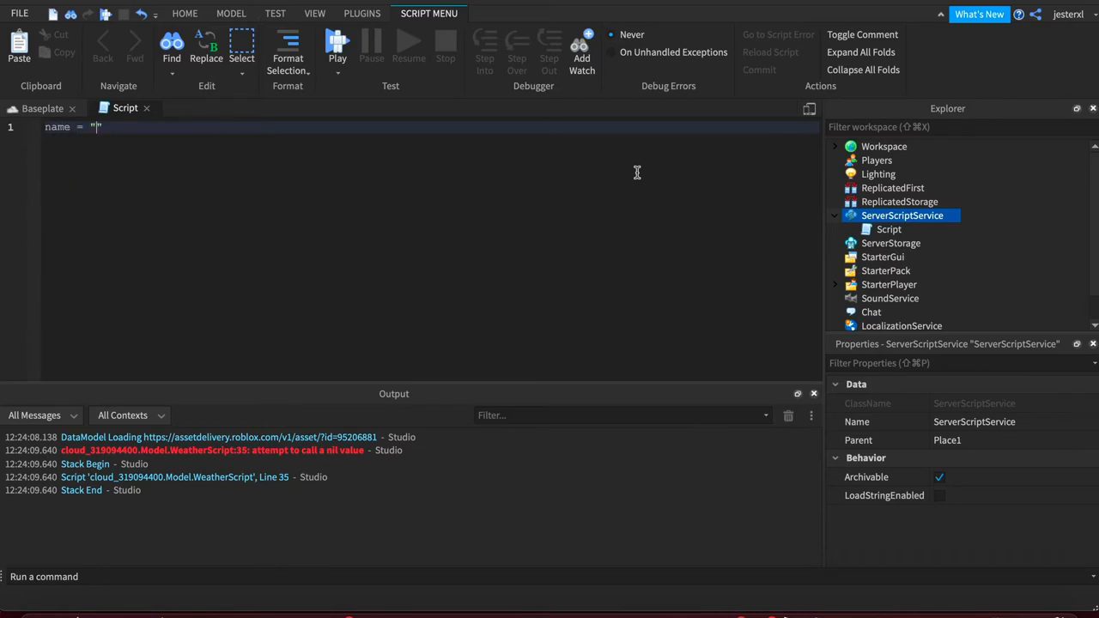
type("Jesse")
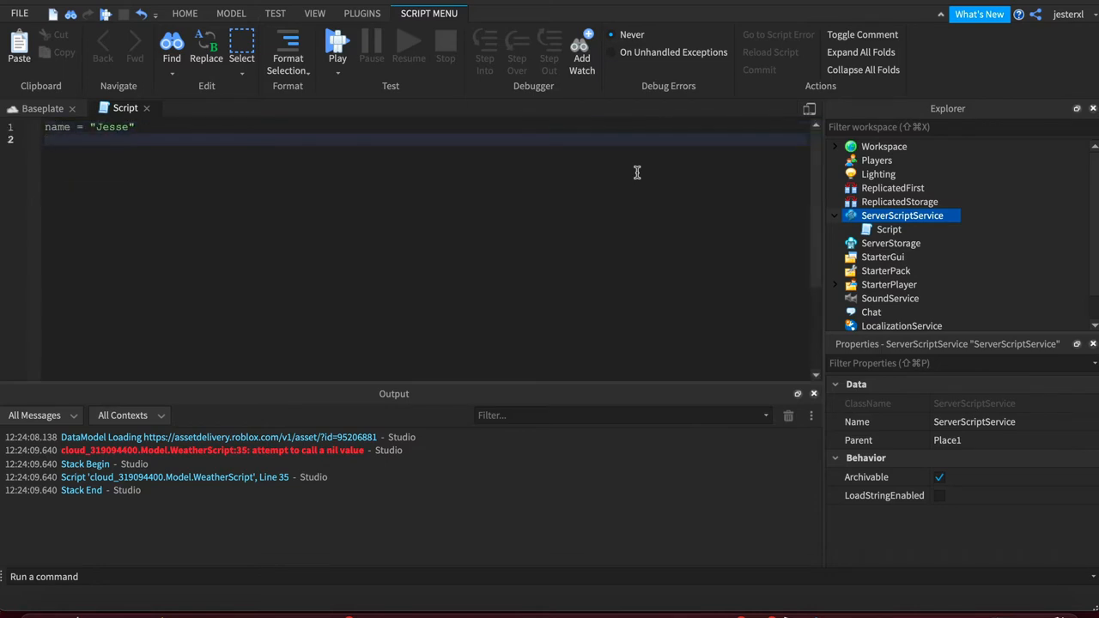
type("other = name")
type("p")
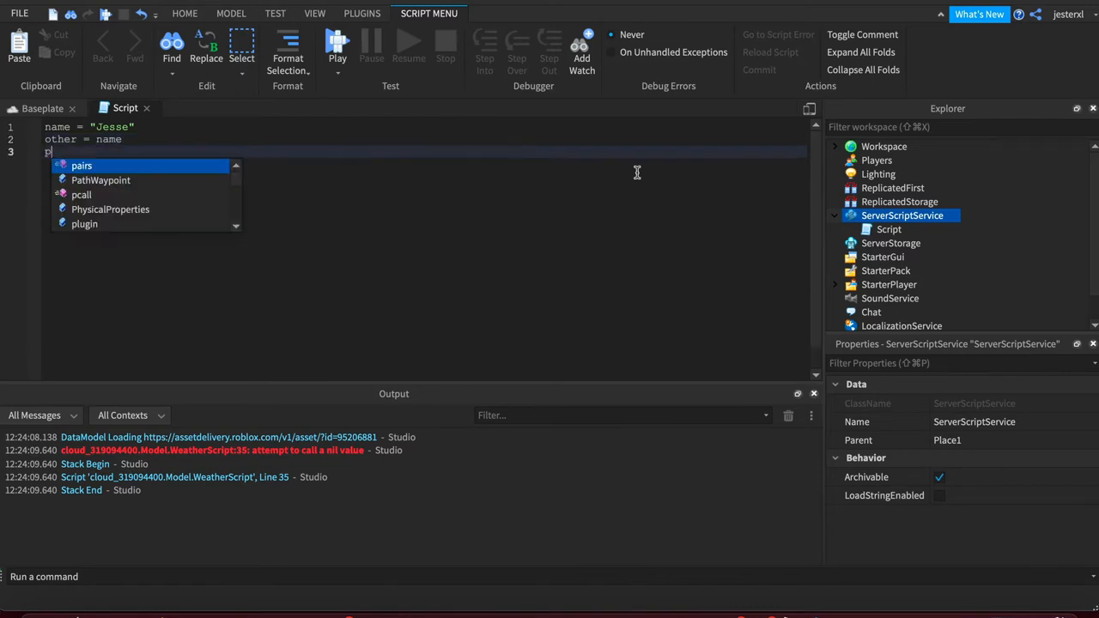
Step: Add print("name:", name) and print("other:", other), run it so both output Jesse
type("rint(\"name:\")")
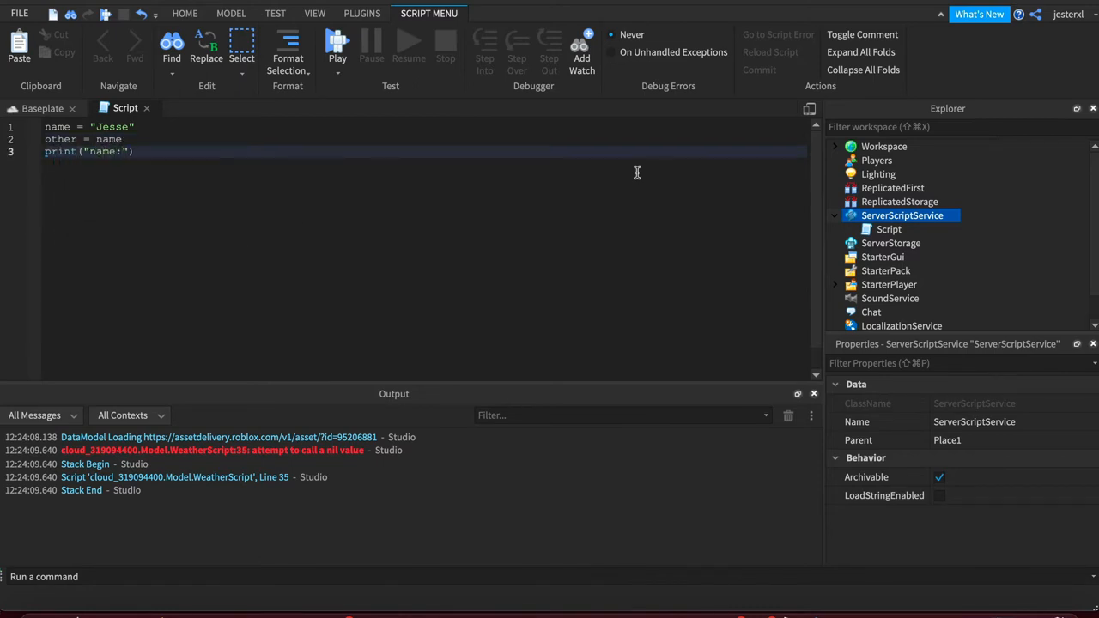
type(", name")
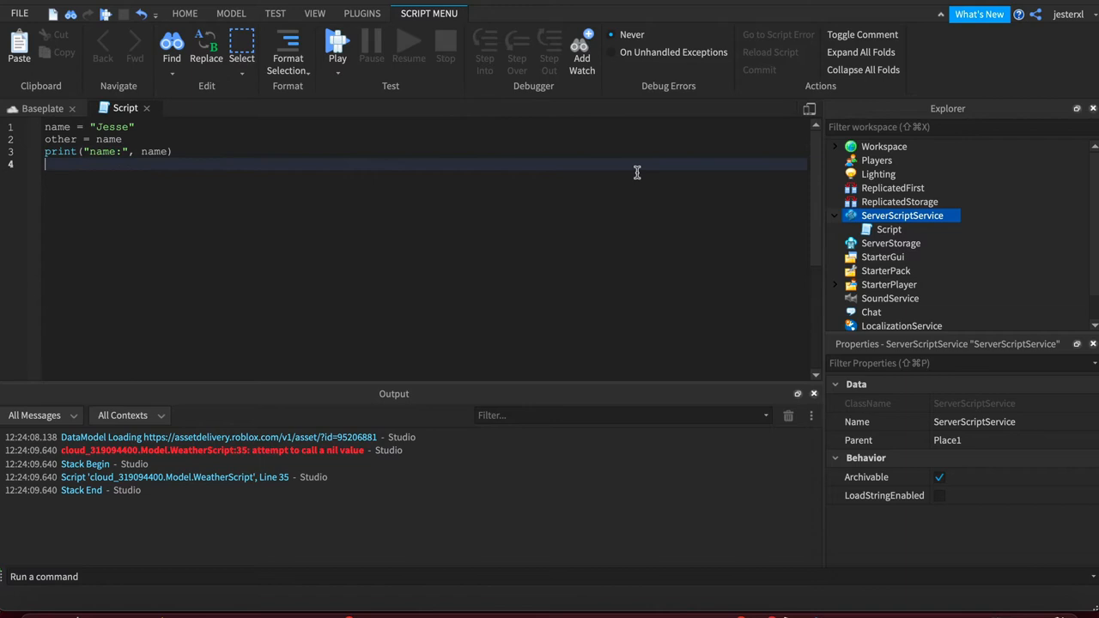
type("print(\"other:\",")
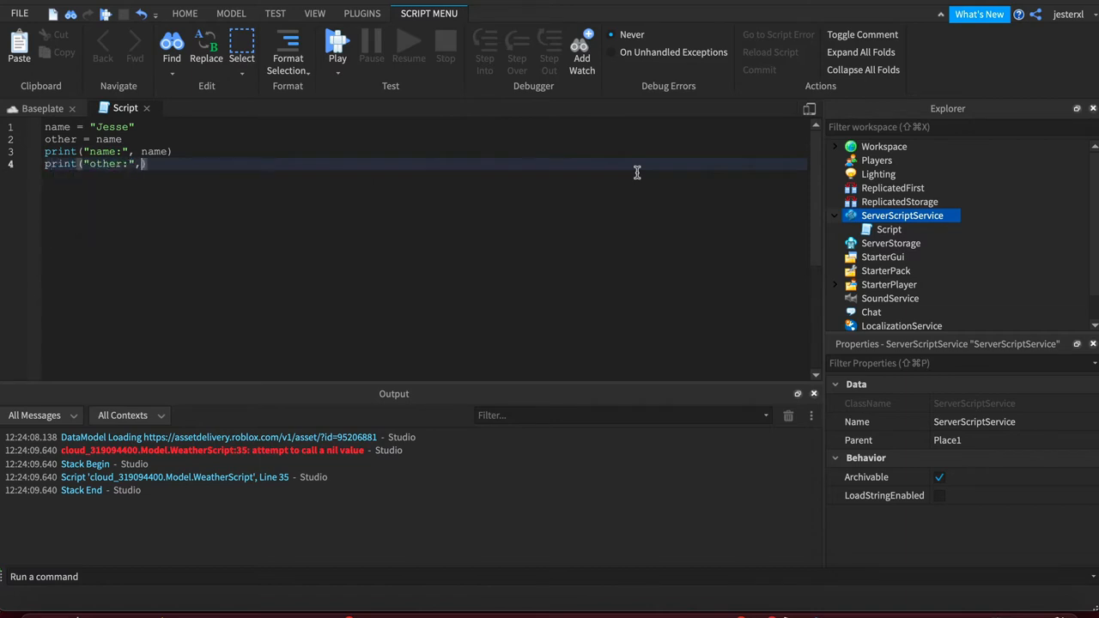
type("other)")
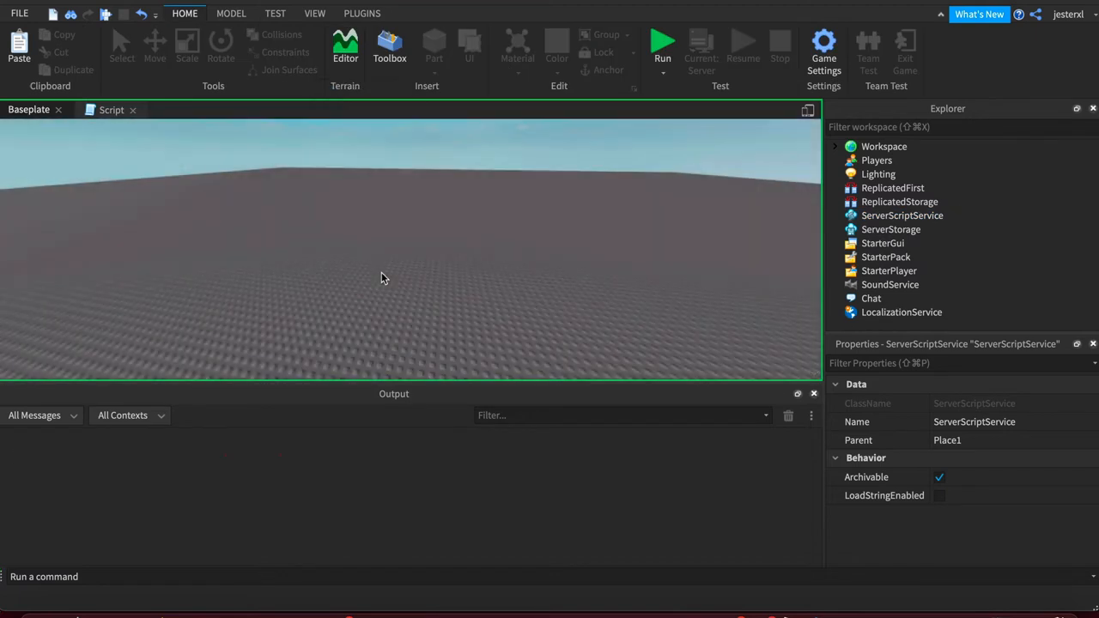
left_click(663, 43)
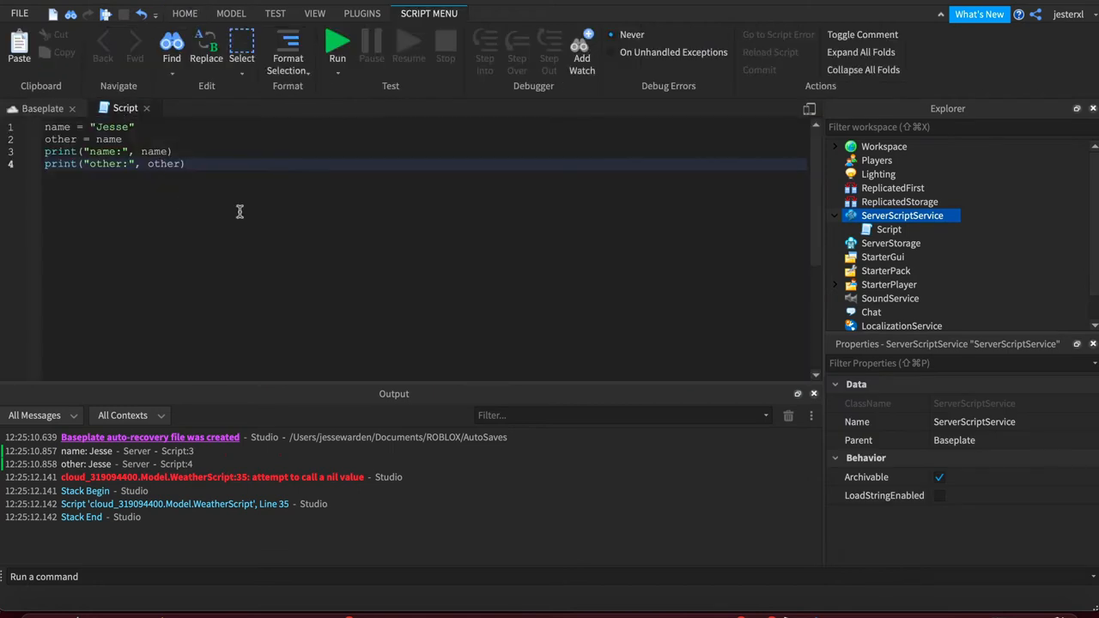
Step: Add a new line reassigning other = "JK, Moo Cow" after the prints
left_click(186, 165)
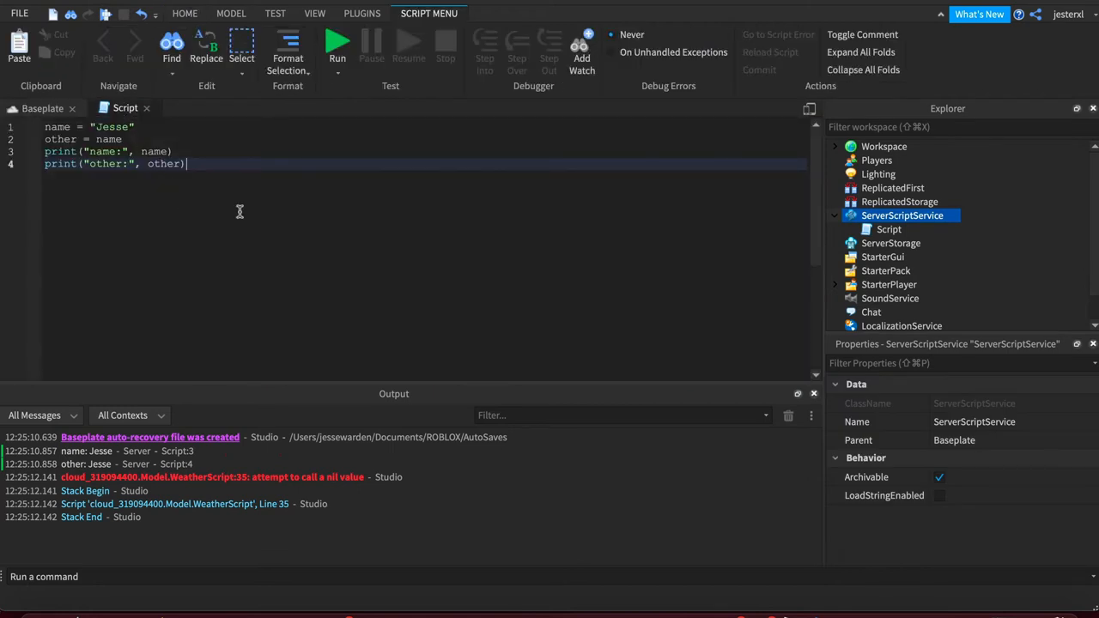
type("othe")
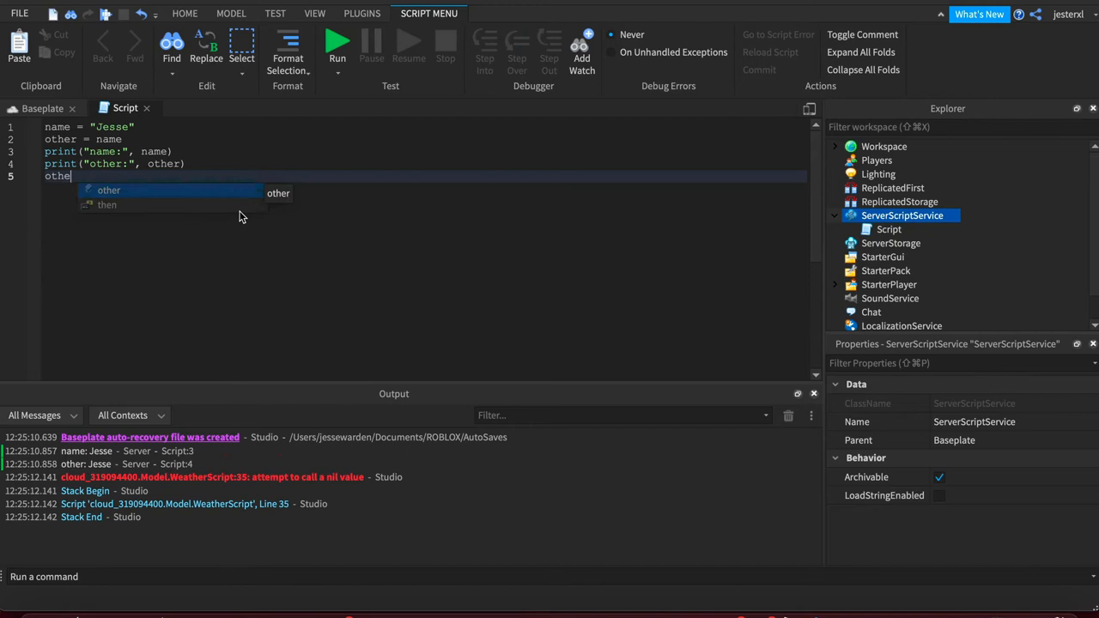
type("= \"Juk \"")
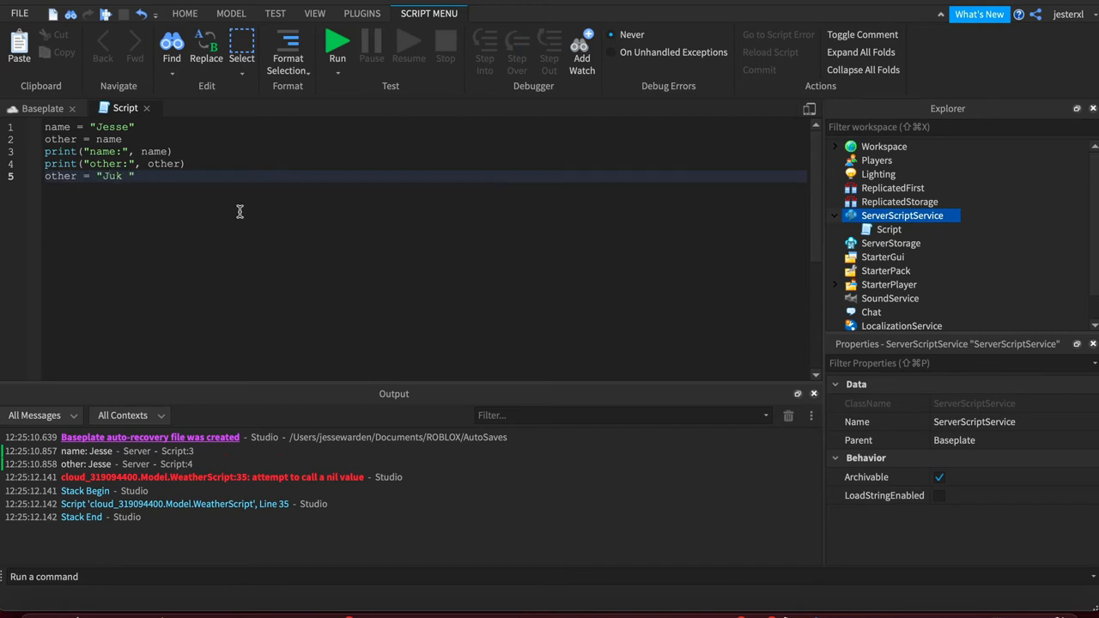
type("JK,")
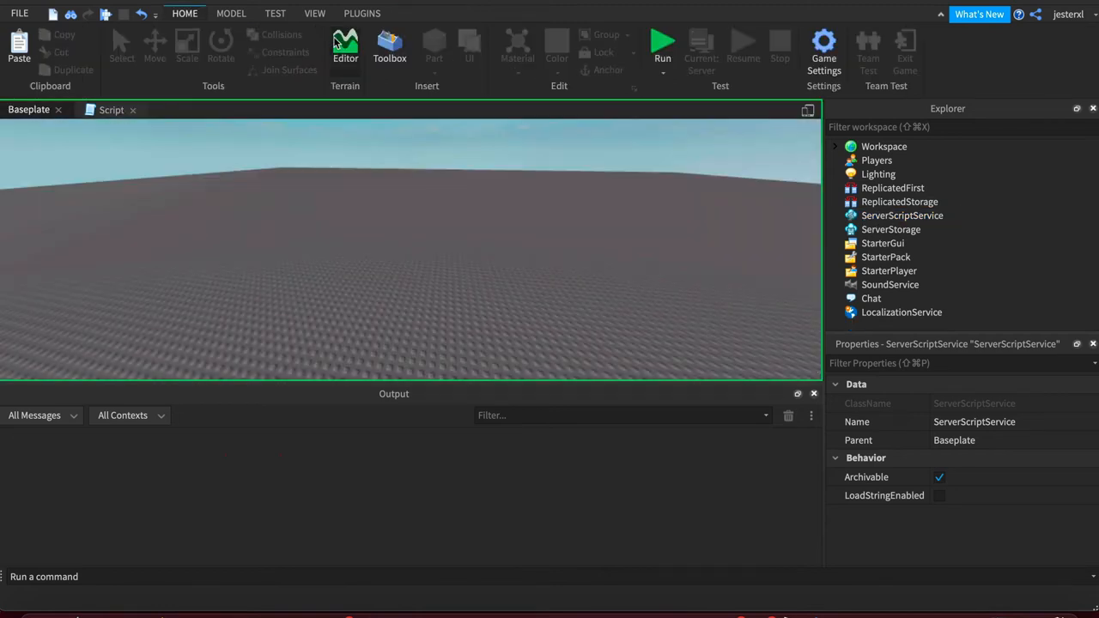
Step: Run the script so other prints JK, Moo Cow while name still prints Jesse
left_click(662, 43)
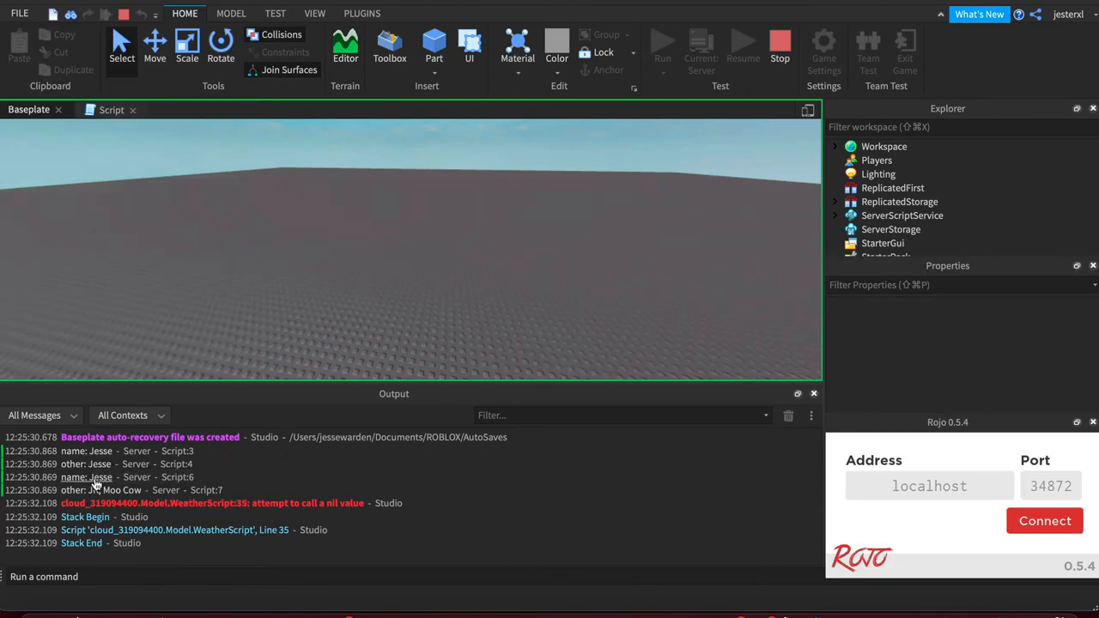
mouse_move(93, 515)
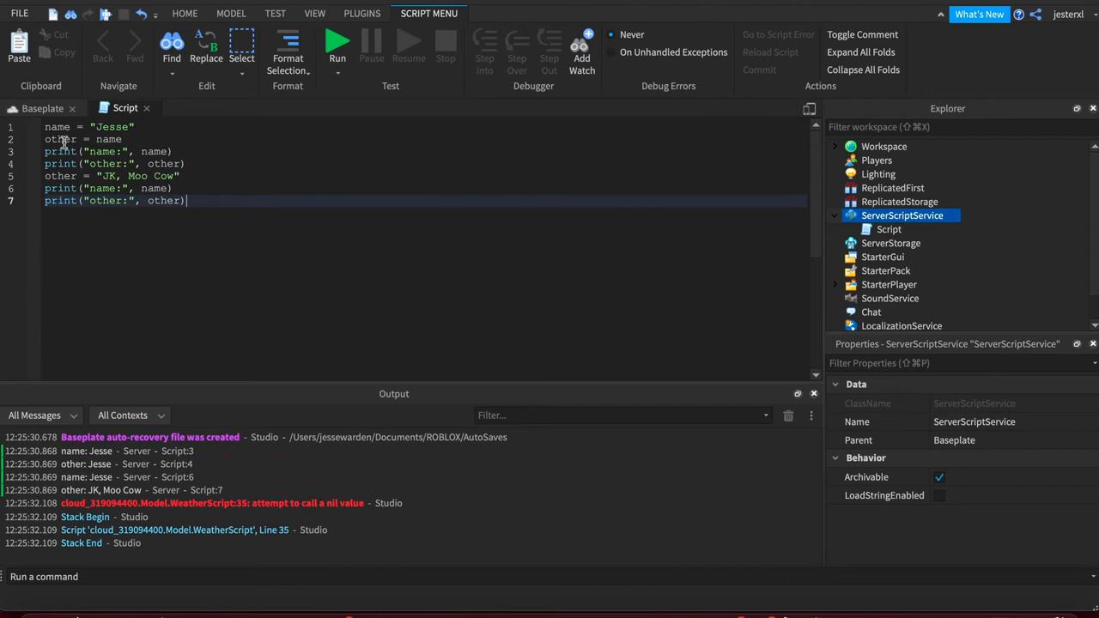
left_click(144, 139)
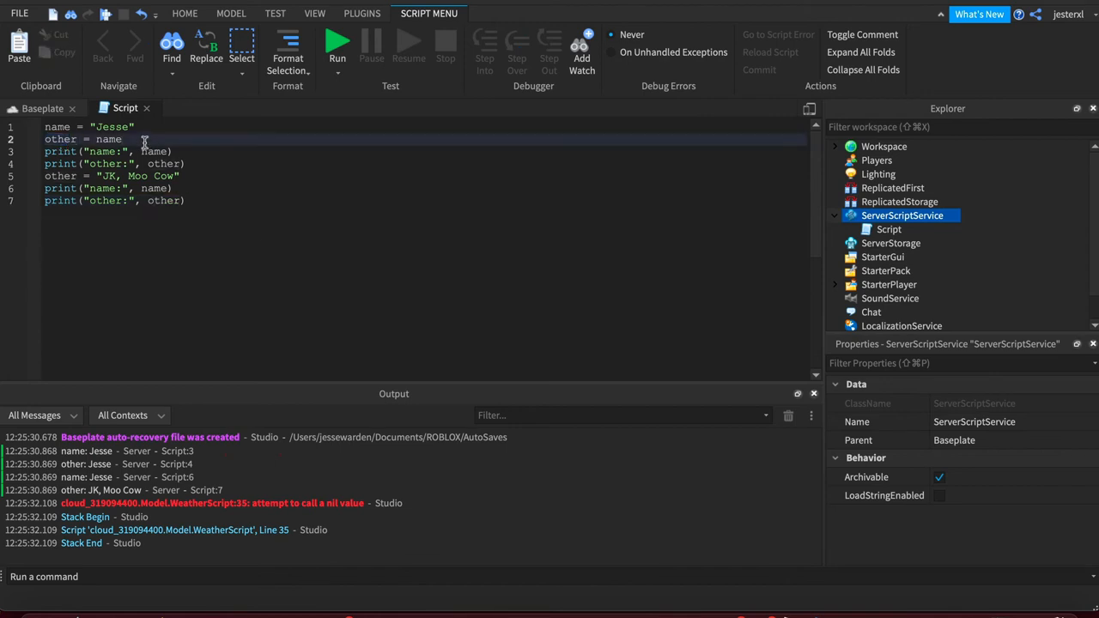
double_click(114, 128)
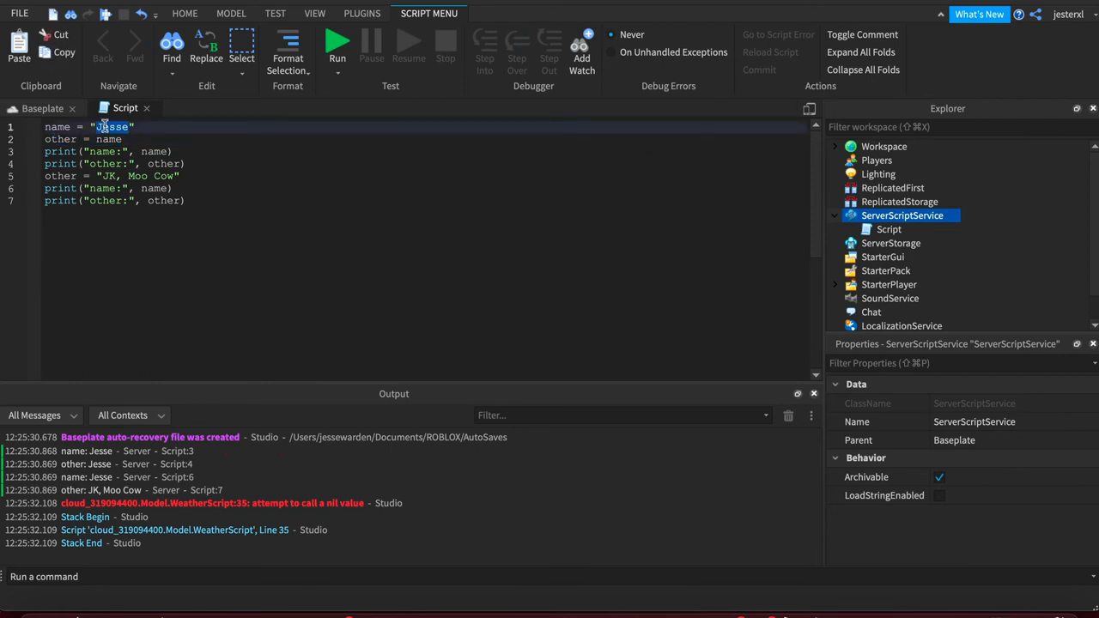
left_click(55, 139)
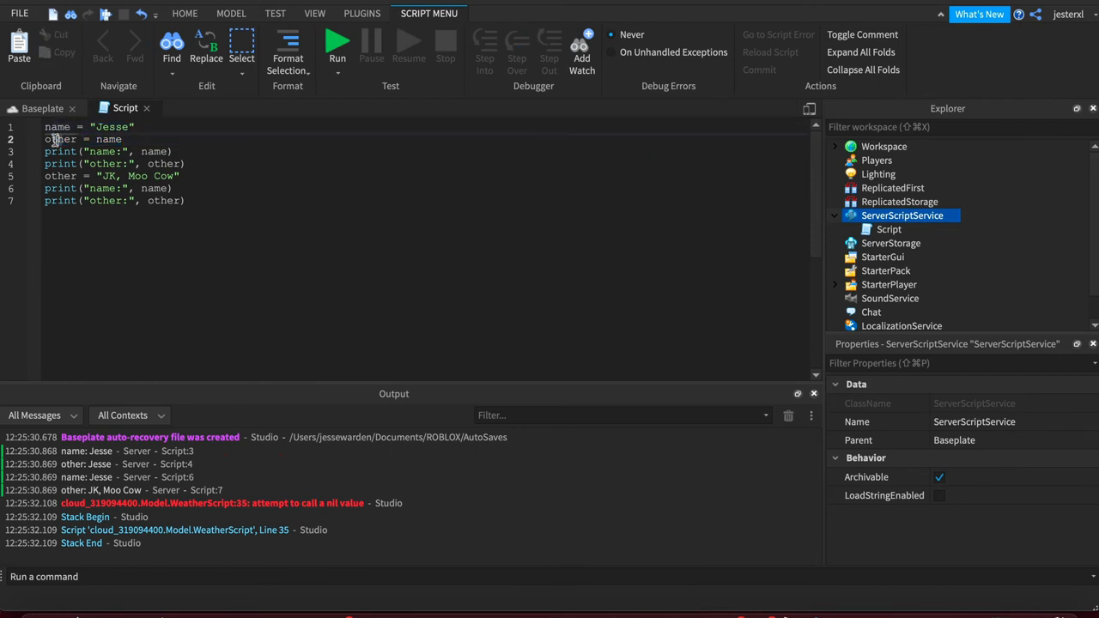
double_click(62, 139)
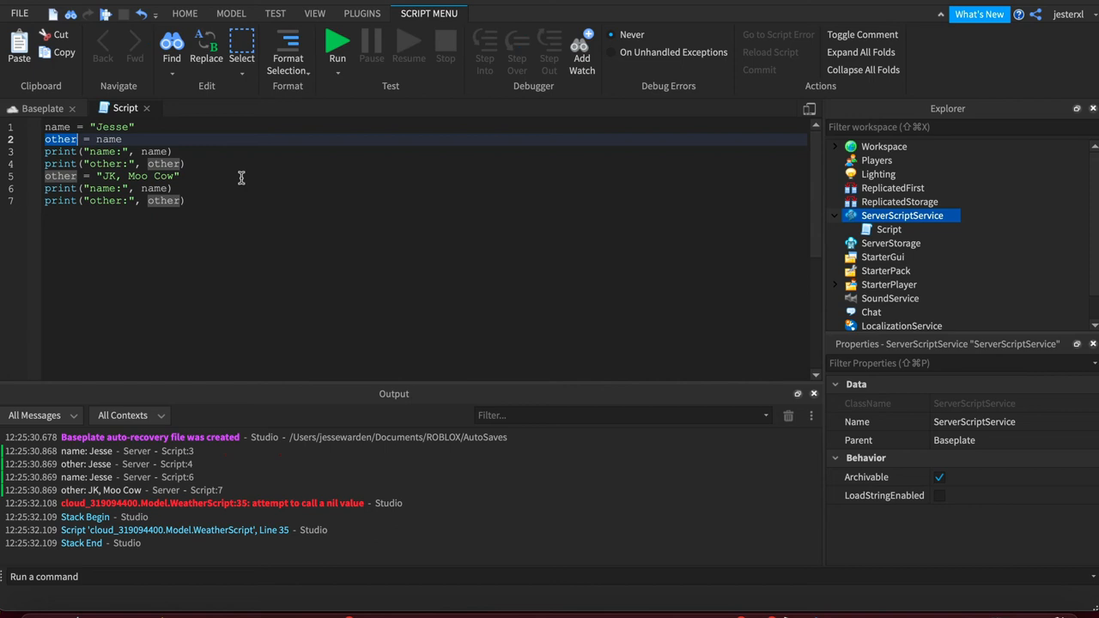